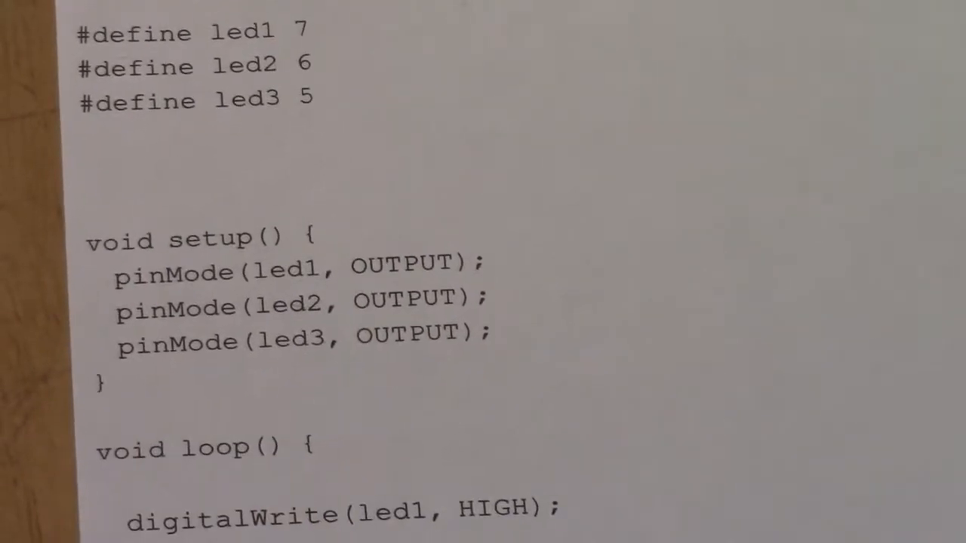
pyautogui.scroll(-3)
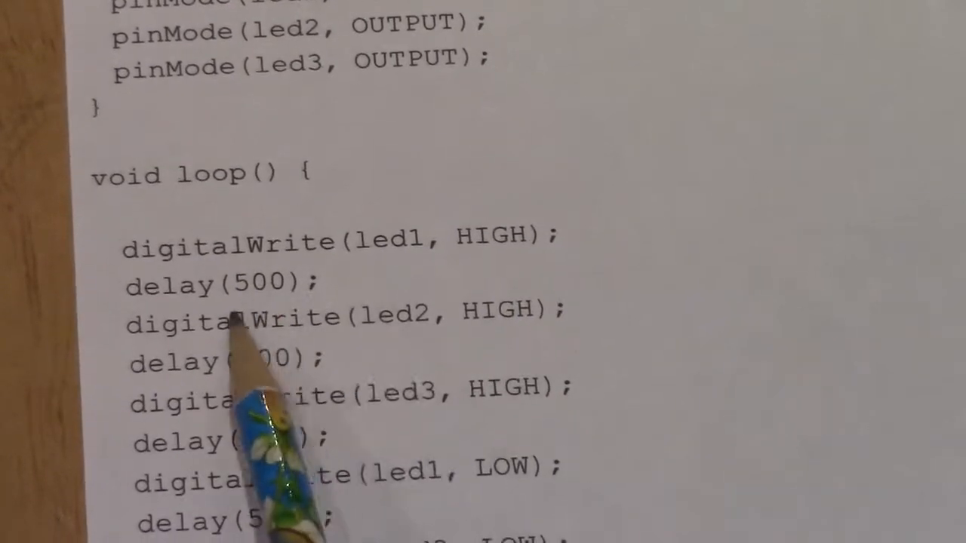